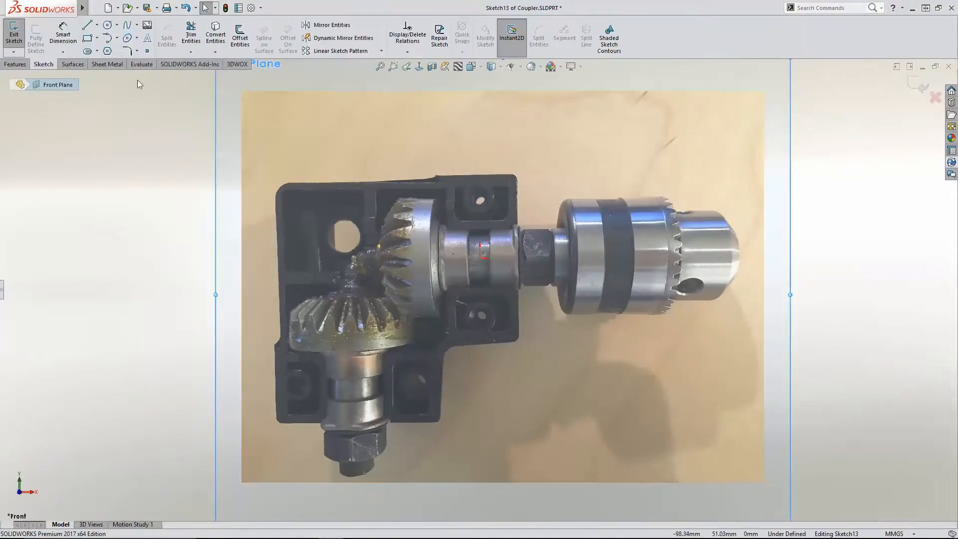
Sketch a mounting tab rectangle over the photo and dimension its holes to Ø6 mm
left_click_drag(446, 141, 549, 220)
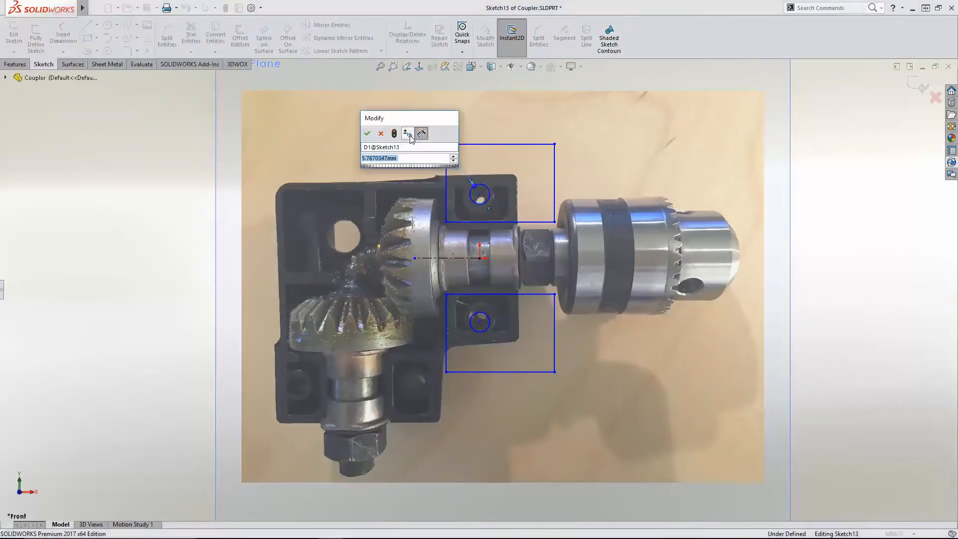
left_click(367, 133)
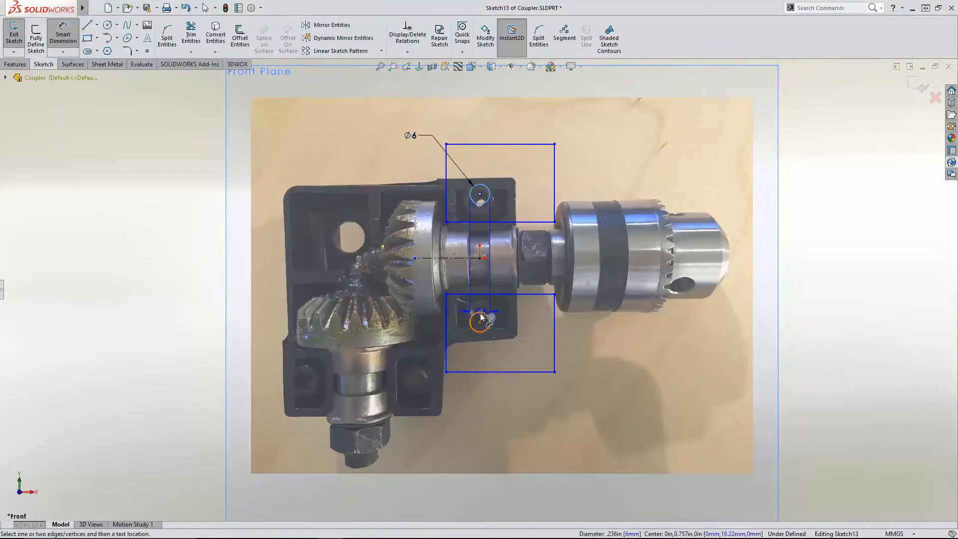
left_click(480, 321)
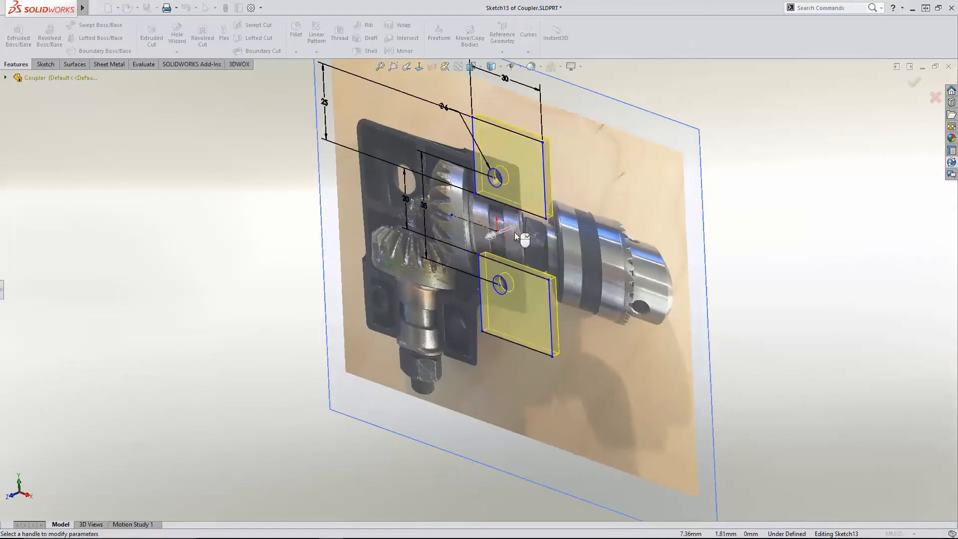
Extrude the barrel, narrower tube and two-hole plate, then sketch a 21.59 mm circle
left_click(915, 84)
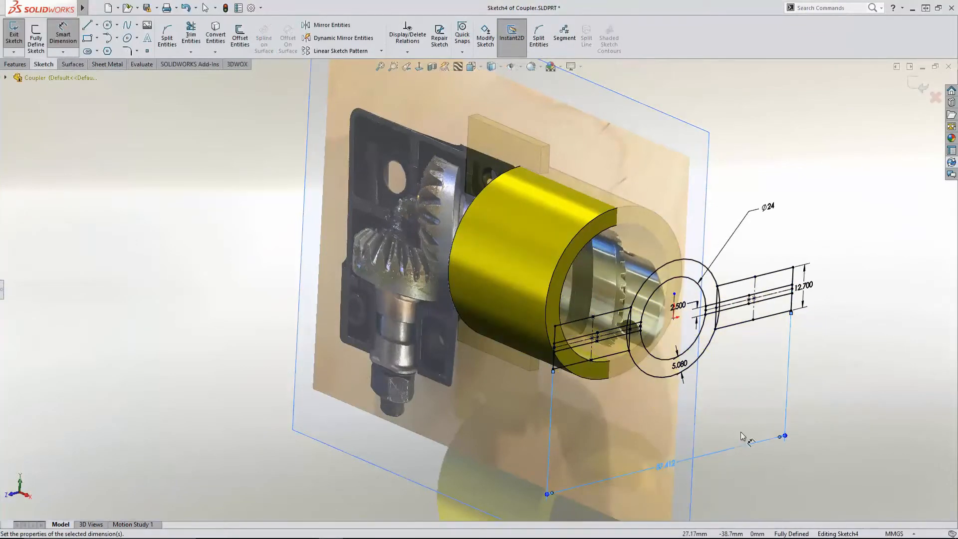
left_click(16, 65)
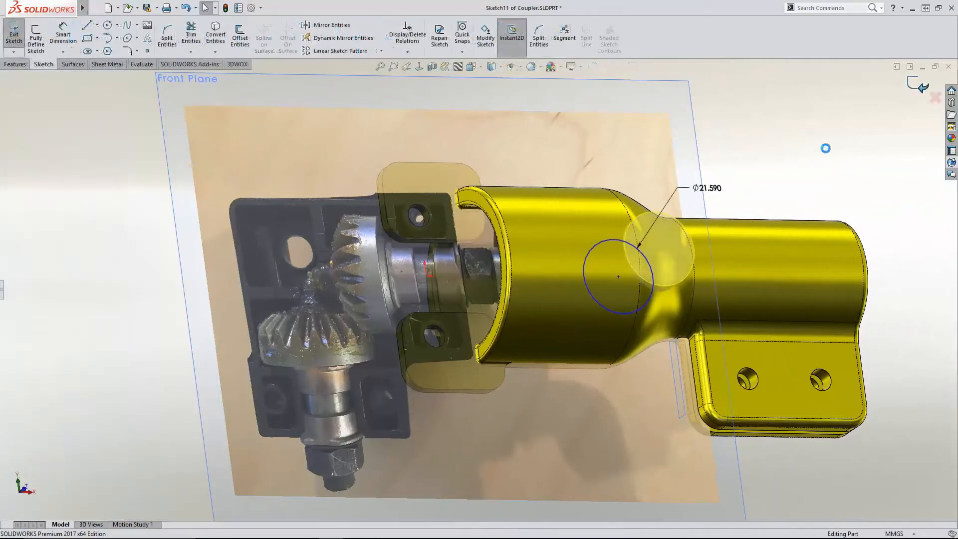
left_click(14, 34)
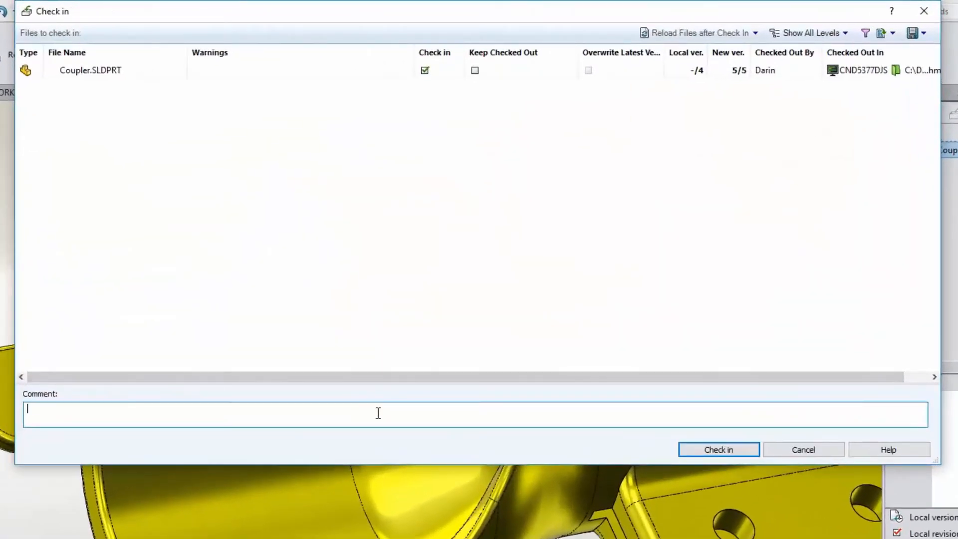
Check in Coupler.SLDPRT as version 5 with the comment 'Changed angle of attack'
type("Changed angle of attack")
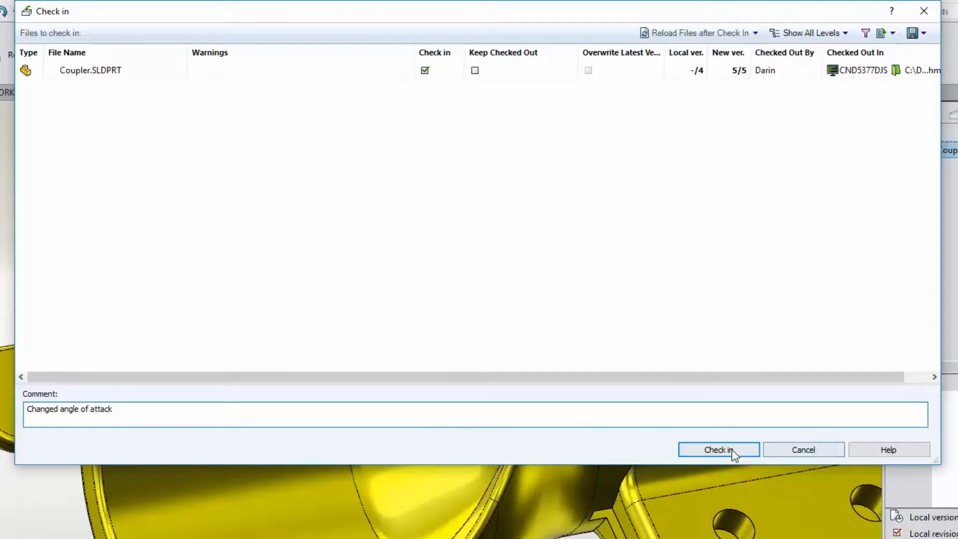
left_click(718, 449)
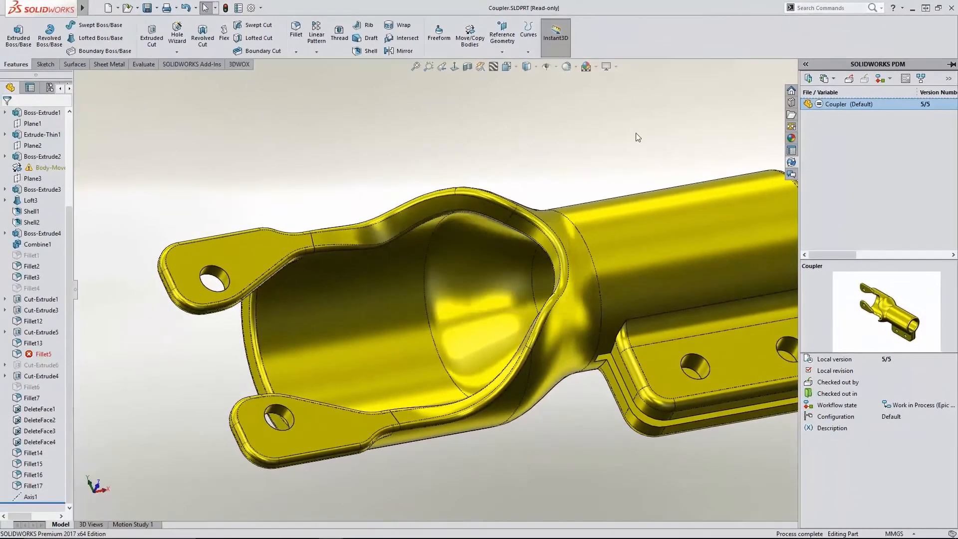